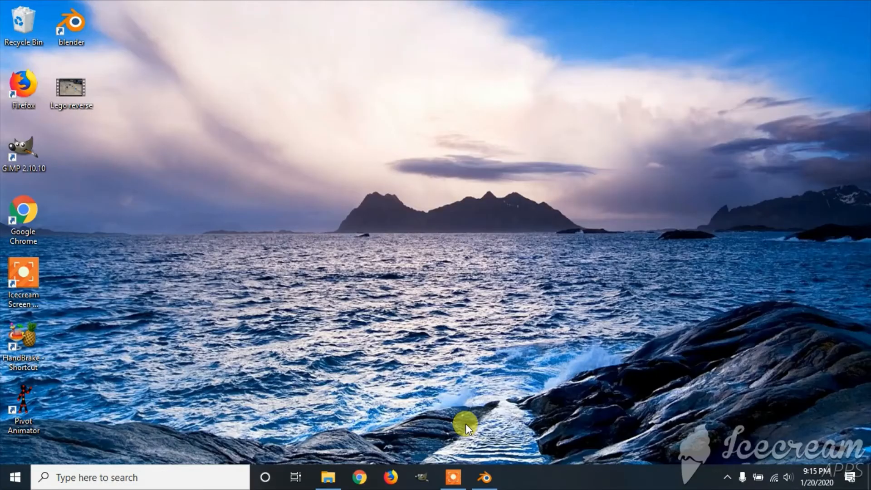
{"action": "mouse_move", "coordinate": [447, 310]}
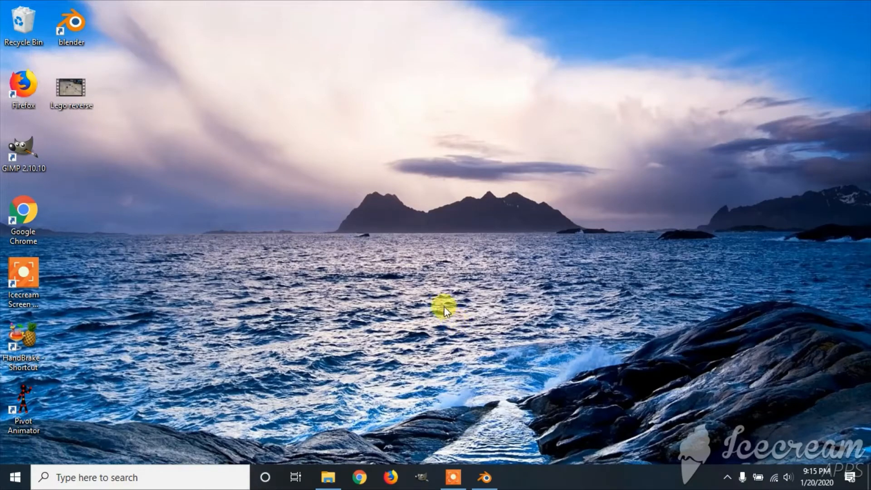
{"action": "mouse_move", "coordinate": [388, 353]}
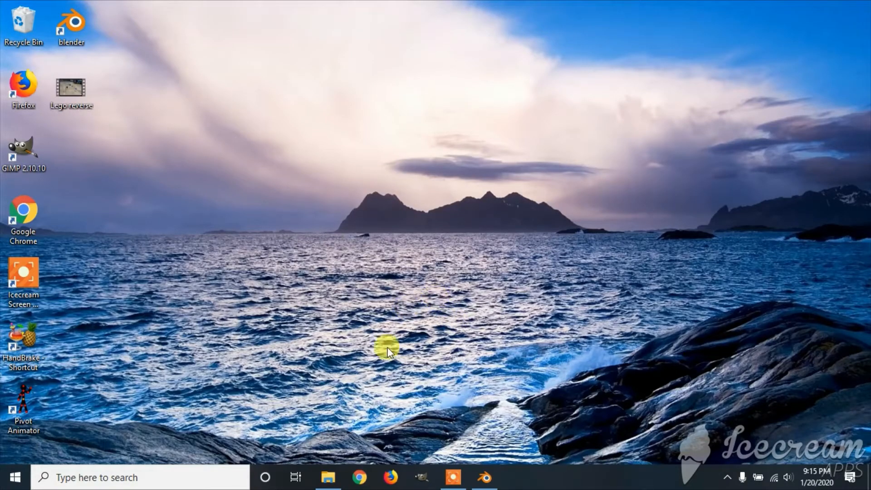
{"action": "mouse_move", "coordinate": [387, 353]}
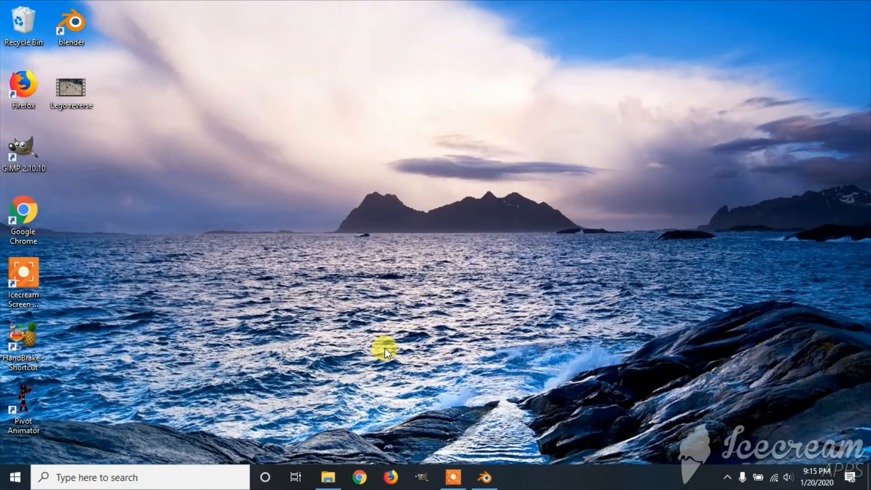
{"action": "mouse_move", "coordinate": [386, 342]}
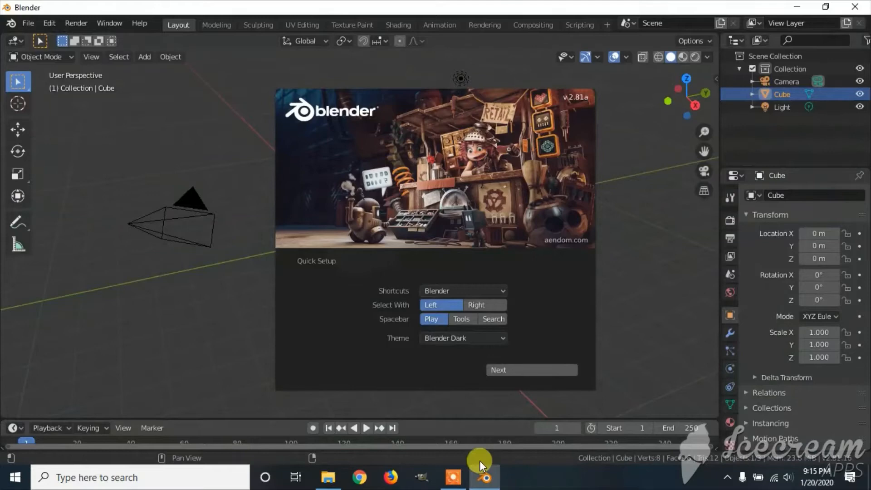
{"action": "mouse_move", "coordinate": [605, 18]}
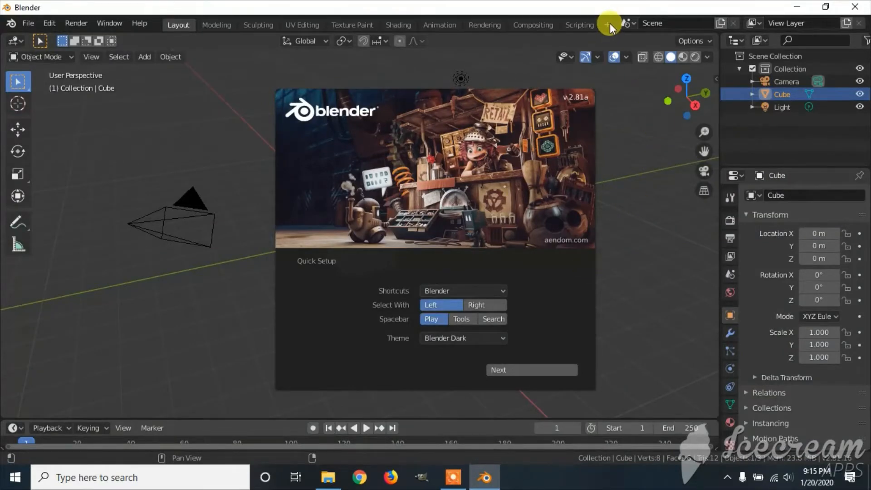
Step: Add a Video Editing workspace and enlarge its video preview area
{"action": "left_click", "coordinate": [604, 23]}
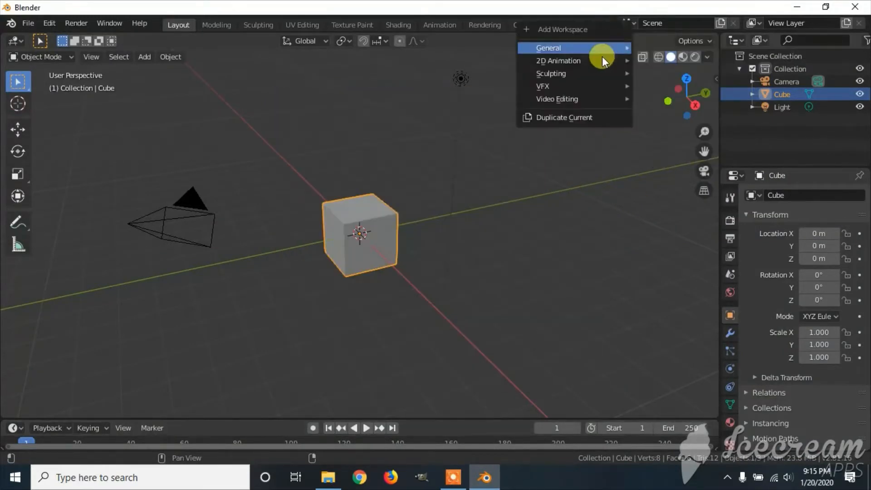
{"action": "mouse_move", "coordinate": [556, 99]}
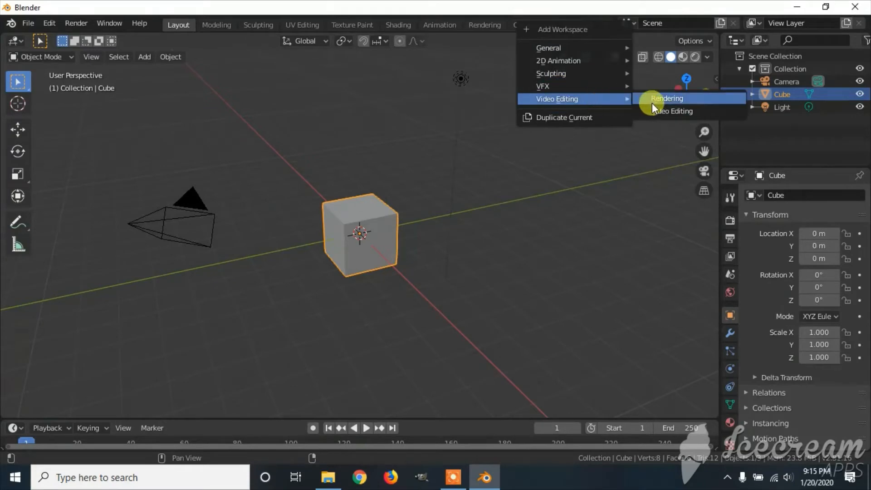
{"action": "left_click", "coordinate": [673, 110]}
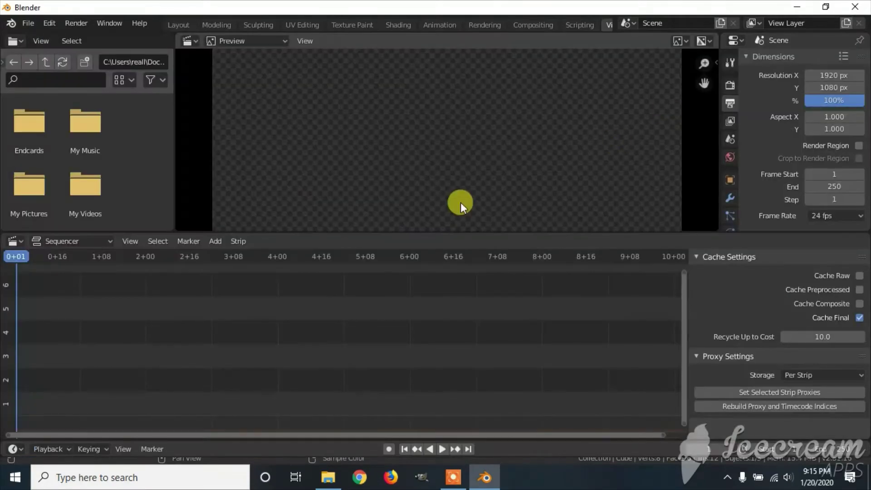
{"action": "left_click_drag", "start_coordinate": [460, 206], "coordinate": [423, 233]}
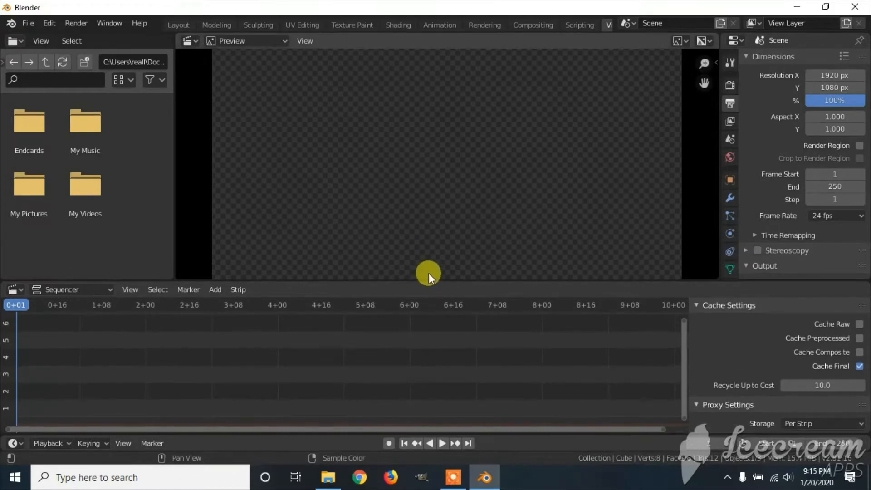
{"action": "mouse_move", "coordinate": [233, 245]}
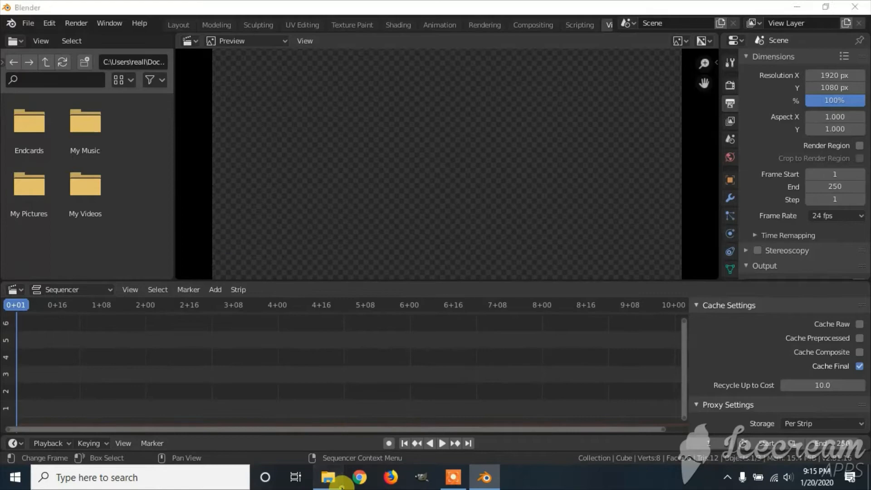
Step: Import Lego in Reverse.mp4 into the sequencer and select its sound strip
{"action": "left_click", "coordinate": [328, 477]}
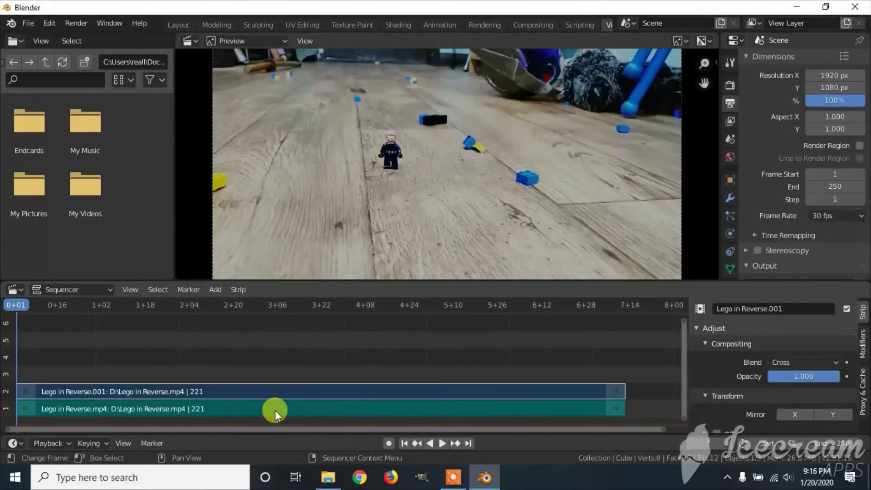
{"action": "left_click", "coordinate": [292, 391]}
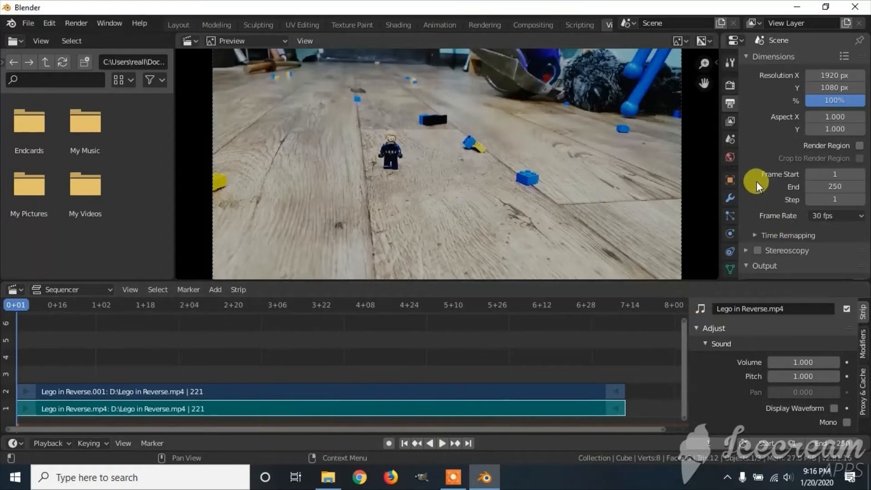
{"action": "mouse_move", "coordinate": [777, 95]}
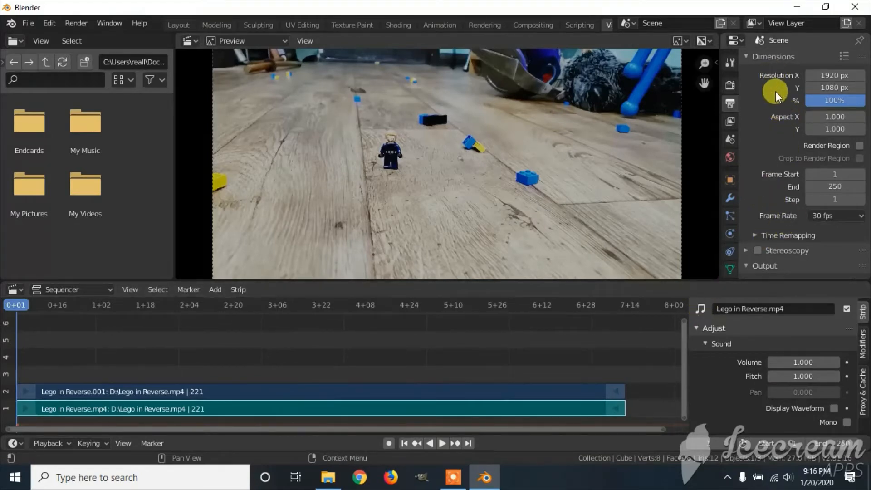
Step: Point the render output path to a file named 'lego' on the Desktop
{"action": "scroll", "scroll_direction": "down", "scroll_amount": 3}
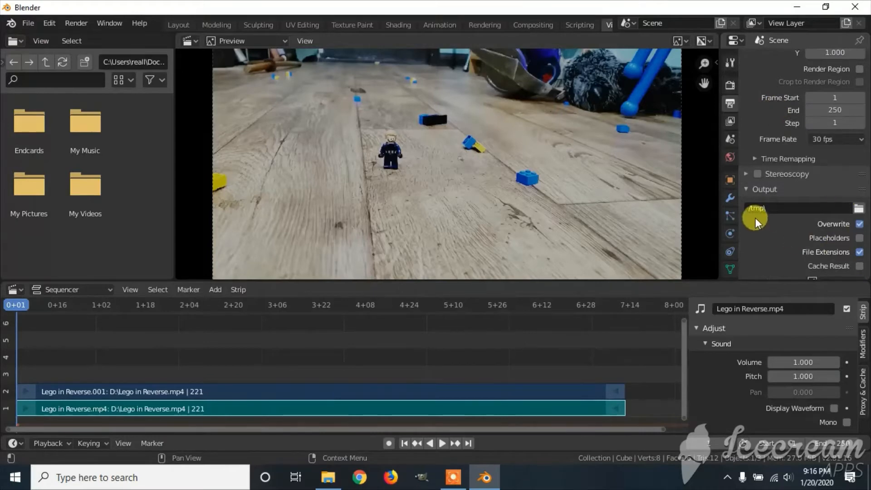
{"action": "mouse_move", "coordinate": [860, 208]}
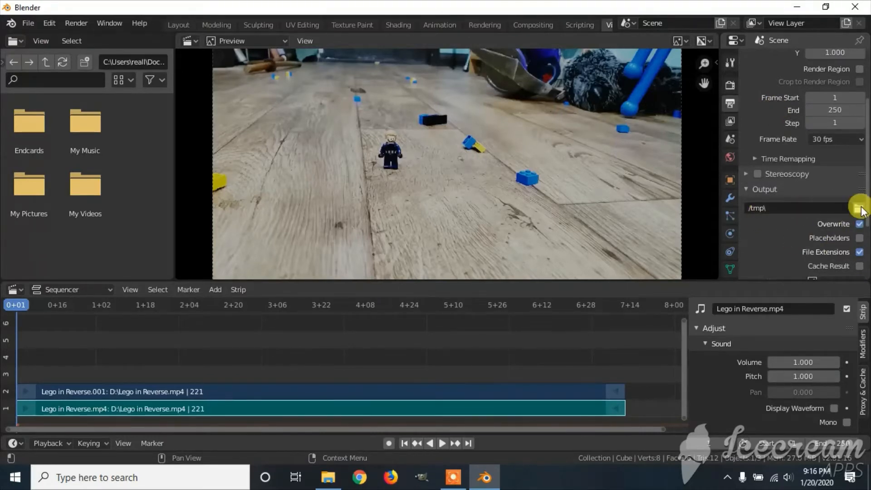
{"action": "left_click", "coordinate": [857, 207]}
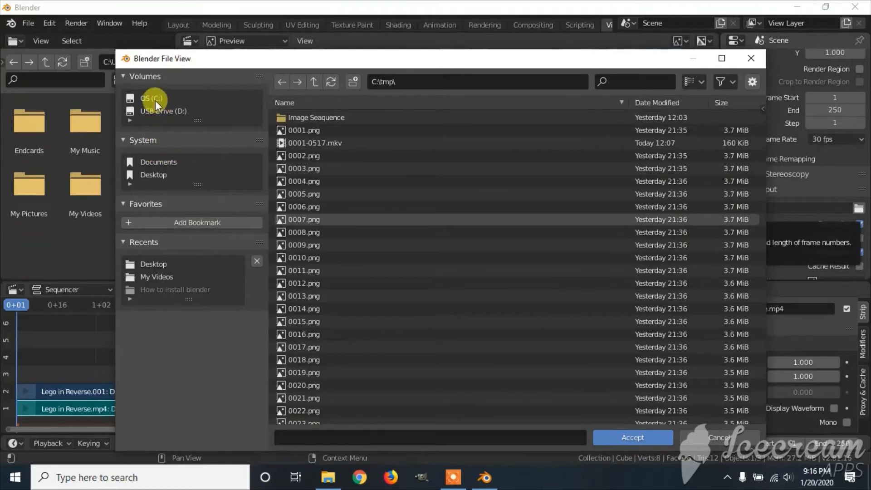
{"action": "left_click", "coordinate": [153, 264]}
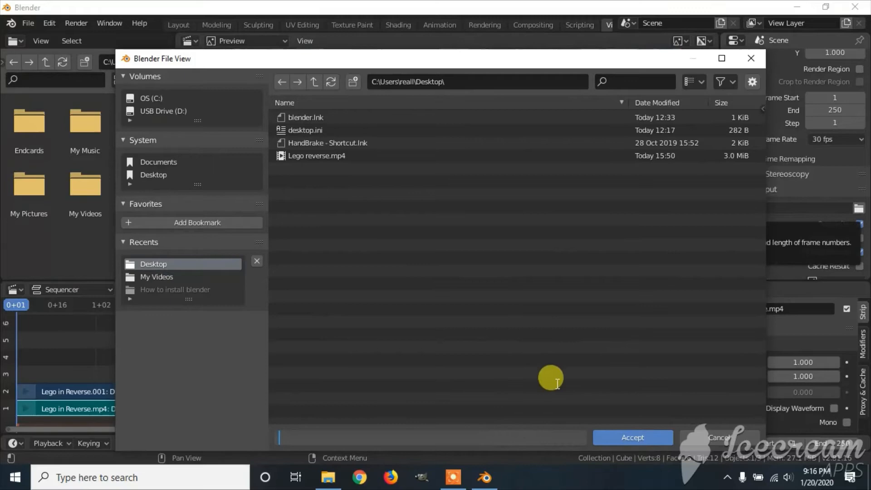
{"action": "type", "text": "lego"}
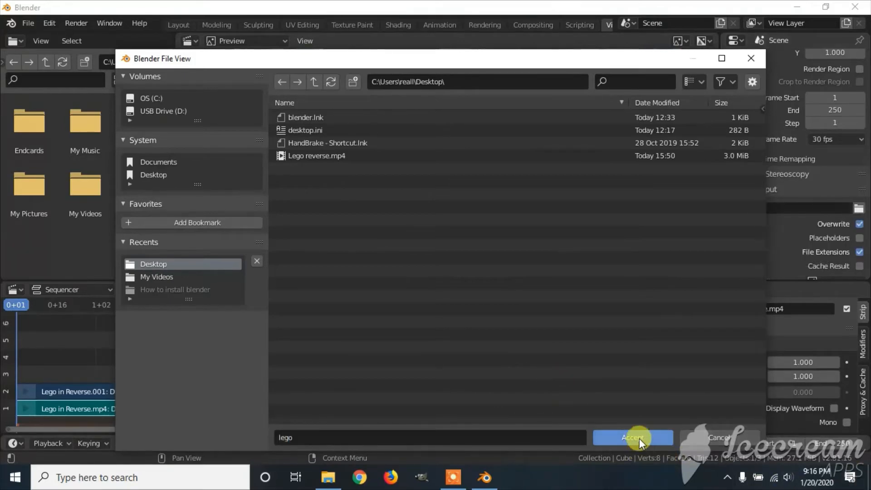
{"action": "left_click", "coordinate": [633, 438]}
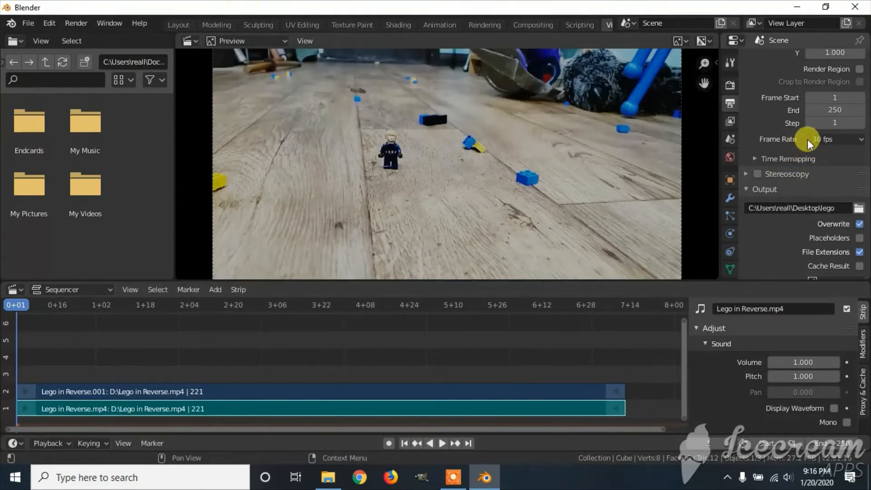
Step: Change the scene frame rate to 29.97 fps
{"action": "left_click", "coordinate": [835, 139]}
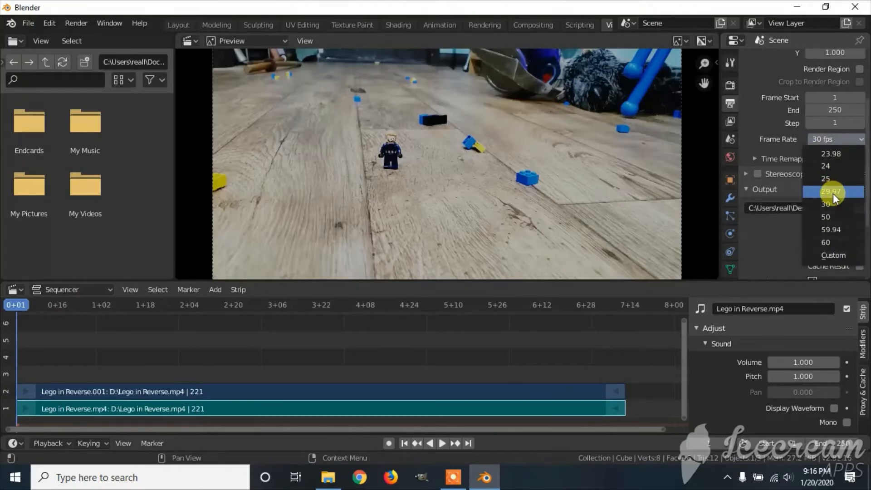
{"action": "left_click", "coordinate": [829, 192]}
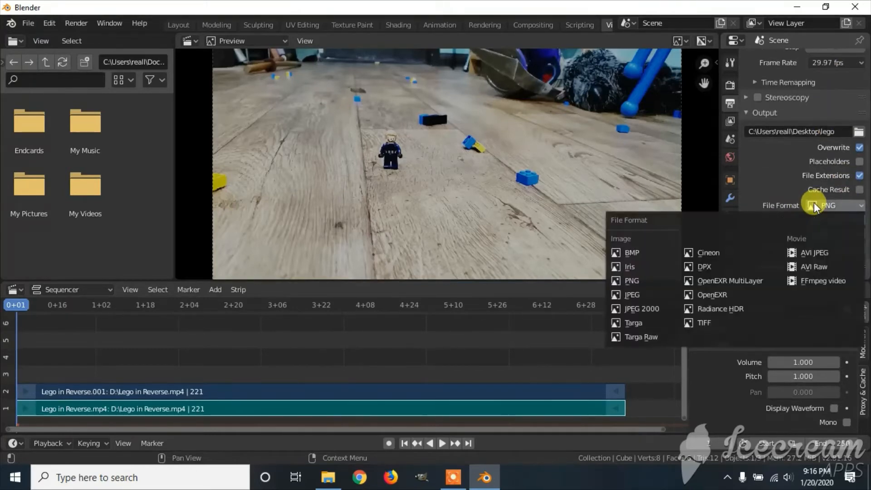
{"action": "mouse_move", "coordinate": [819, 285]}
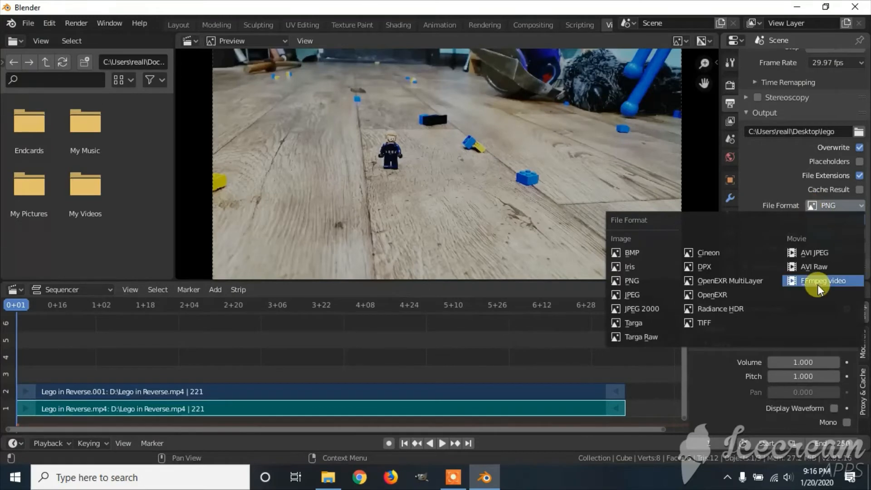
{"action": "mouse_move", "coordinate": [820, 292]}
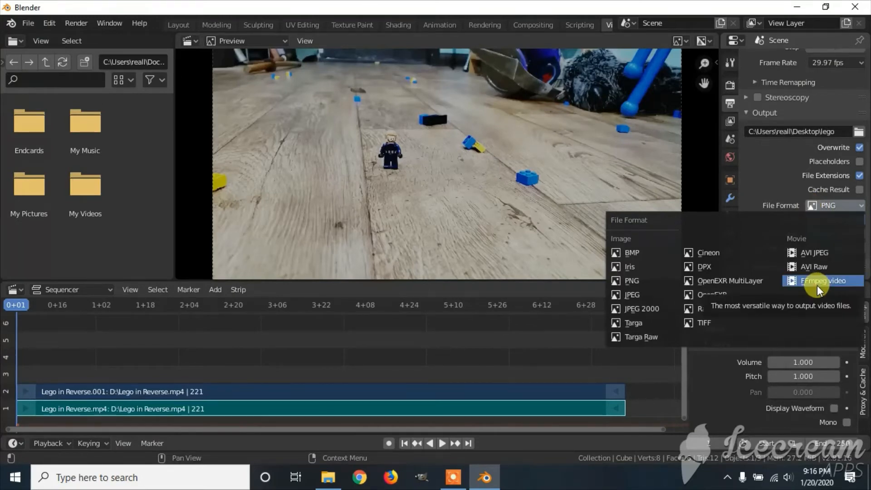
Step: Set the file format to FFmpeg video with an MPEG-4 container
{"action": "left_click", "coordinate": [823, 280]}
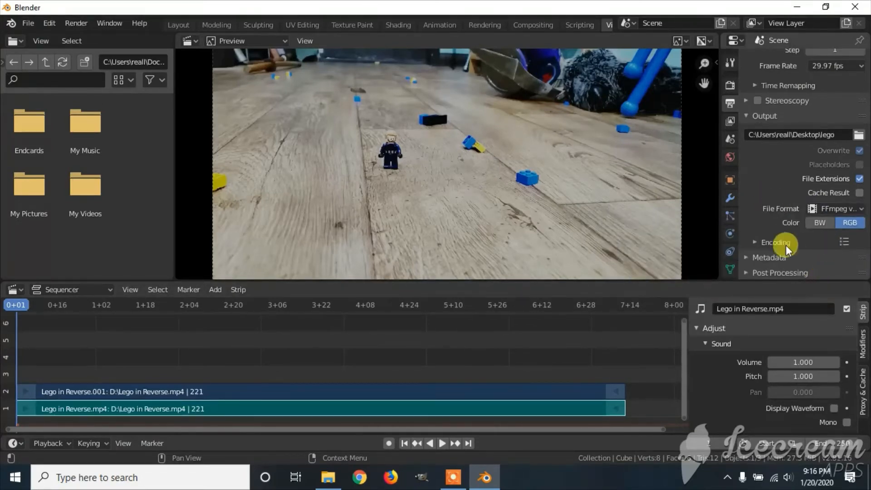
{"action": "left_click", "coordinate": [769, 243]}
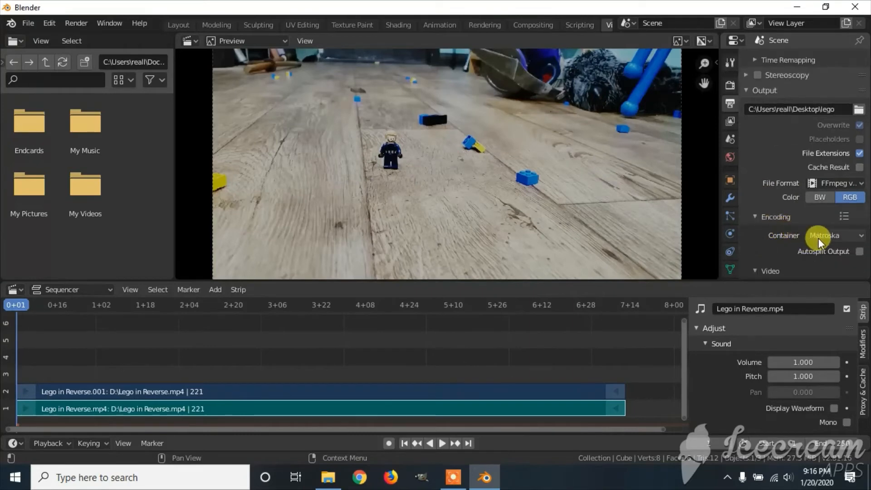
{"action": "left_click", "coordinate": [835, 235]}
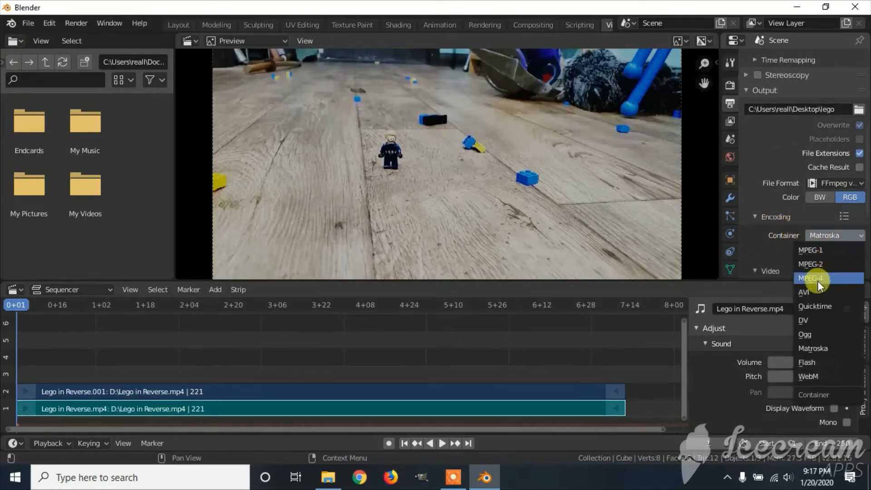
{"action": "left_click", "coordinate": [812, 279]}
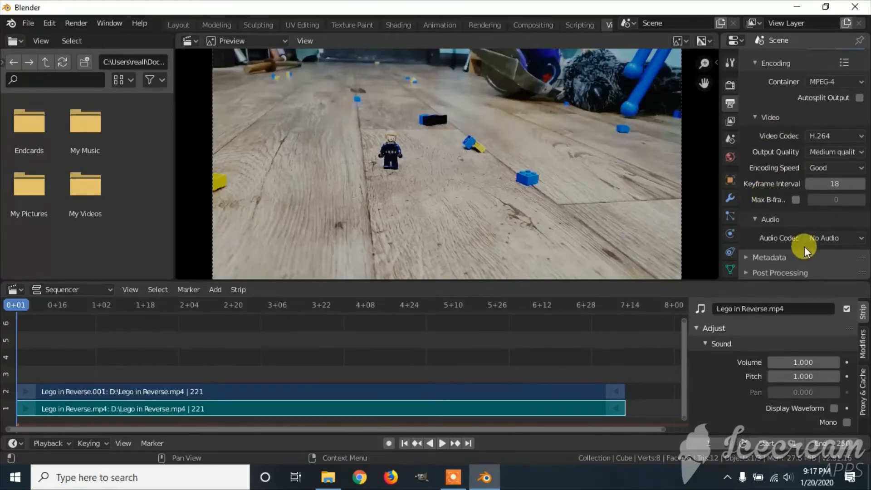
{"action": "mouse_move", "coordinate": [831, 240]}
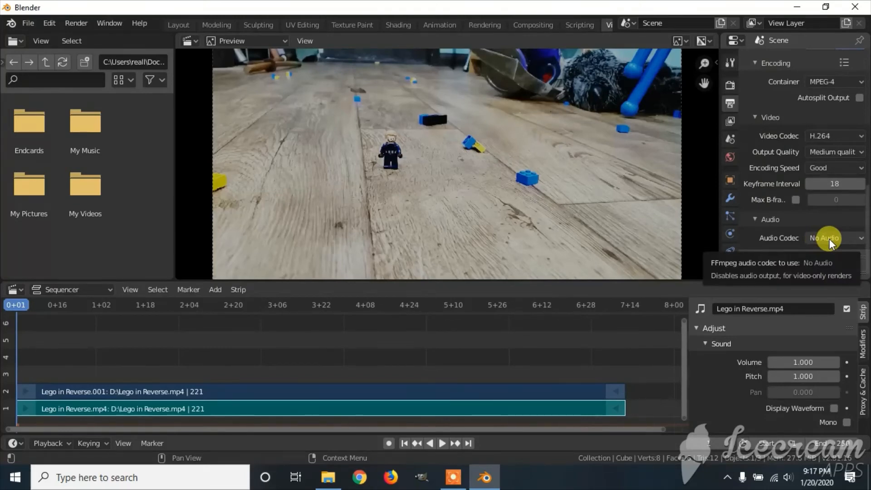
Step: Set the audio codec to MP3
{"action": "left_click", "coordinate": [834, 238]}
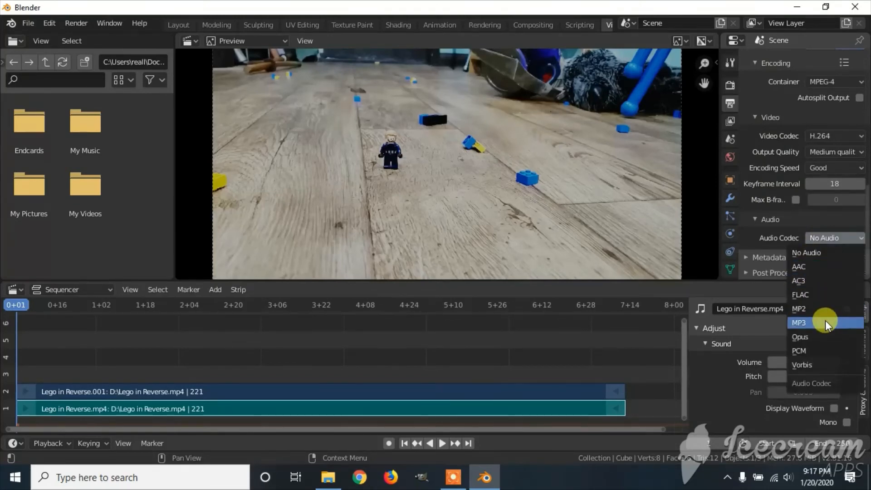
{"action": "left_click", "coordinate": [799, 323]}
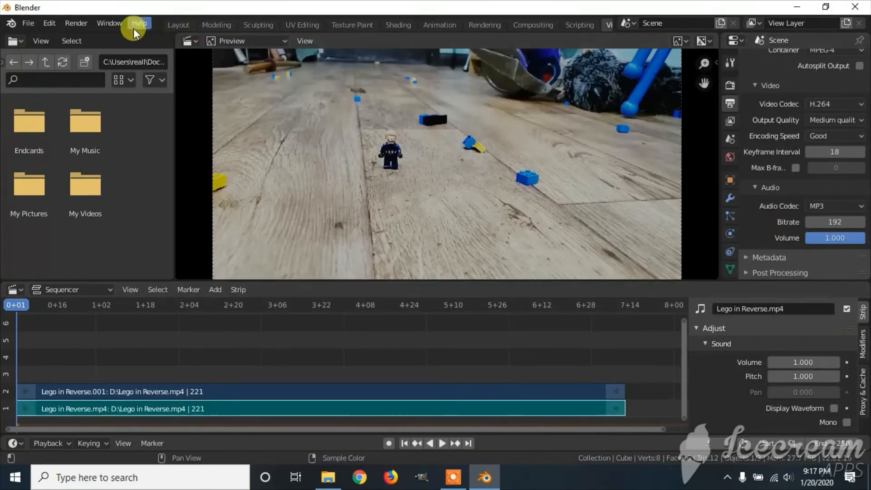
Step: Render the full animation to the lego video file
{"action": "left_click", "coordinate": [76, 23]}
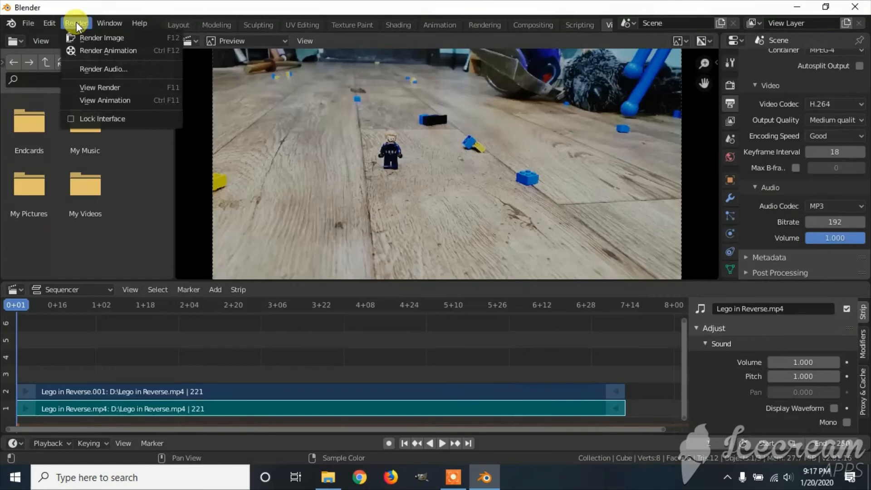
{"action": "mouse_move", "coordinate": [114, 55]}
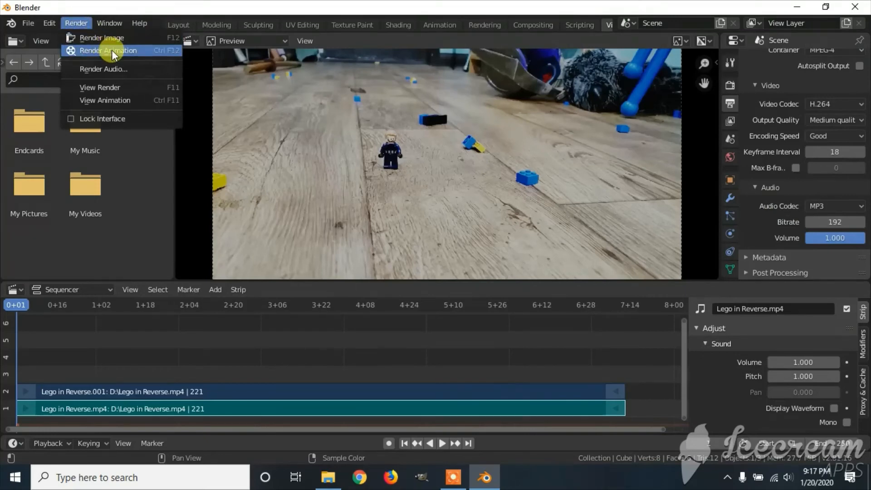
{"action": "left_click", "coordinate": [108, 50]}
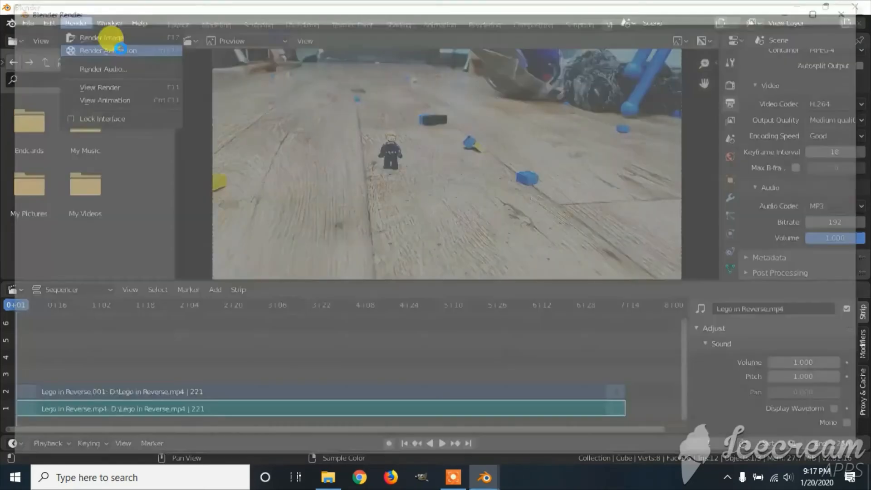
{"action": "left_click", "coordinate": [104, 37]}
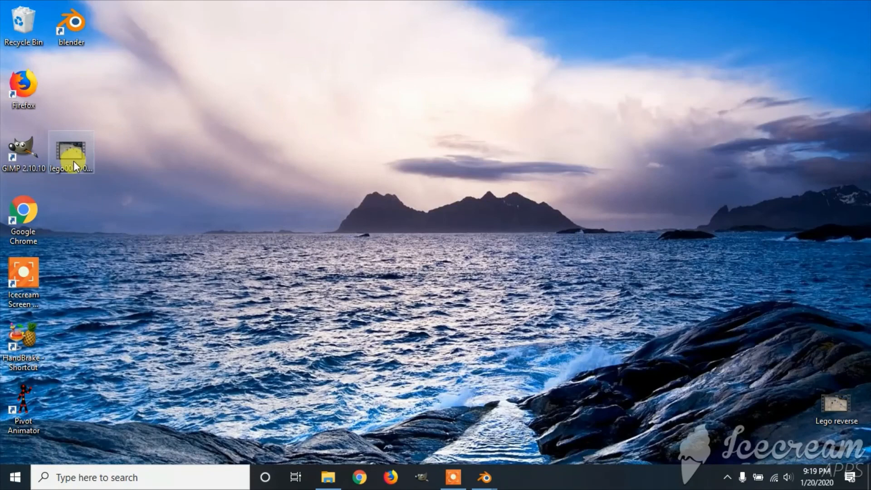
Step: Drag the rendered lego0001-0250 video icon toward the centre of the desktop
{"action": "left_click_drag", "start_coordinate": [72, 151], "coordinate": [262, 150]}
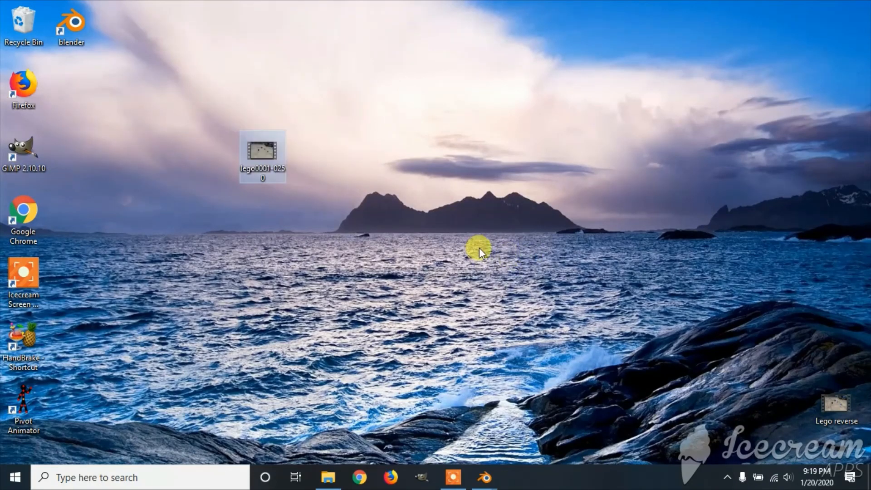
{"action": "mouse_move", "coordinate": [463, 251]}
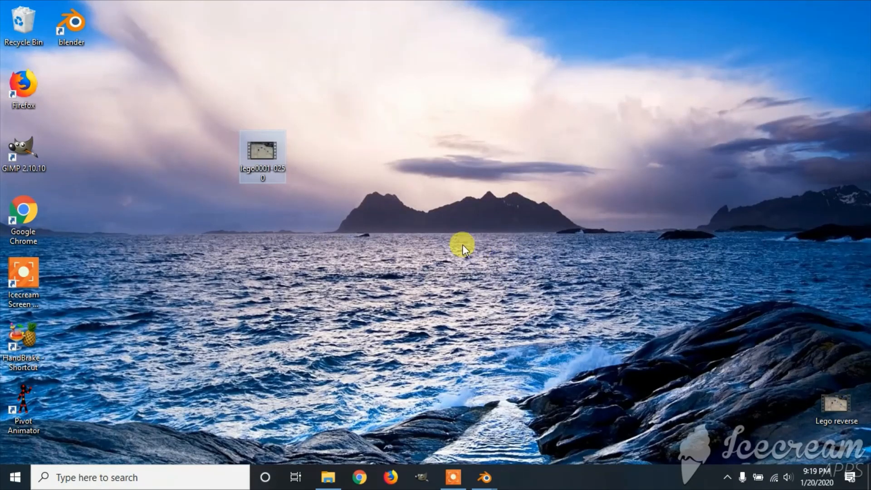